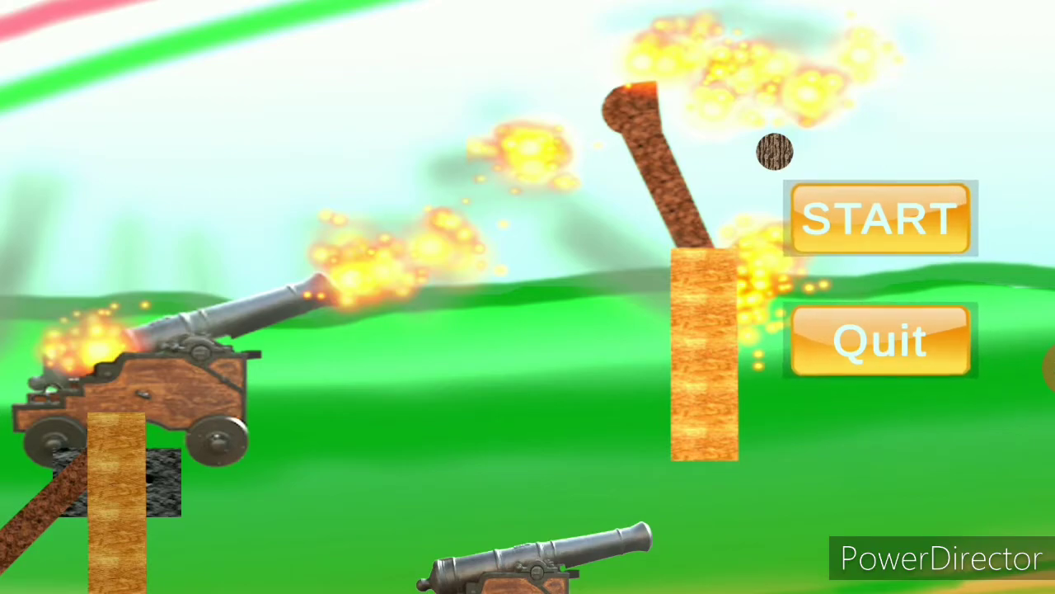
# - Start City Defender from the title screen to reach the level selection grid
pyautogui.click(880, 218)
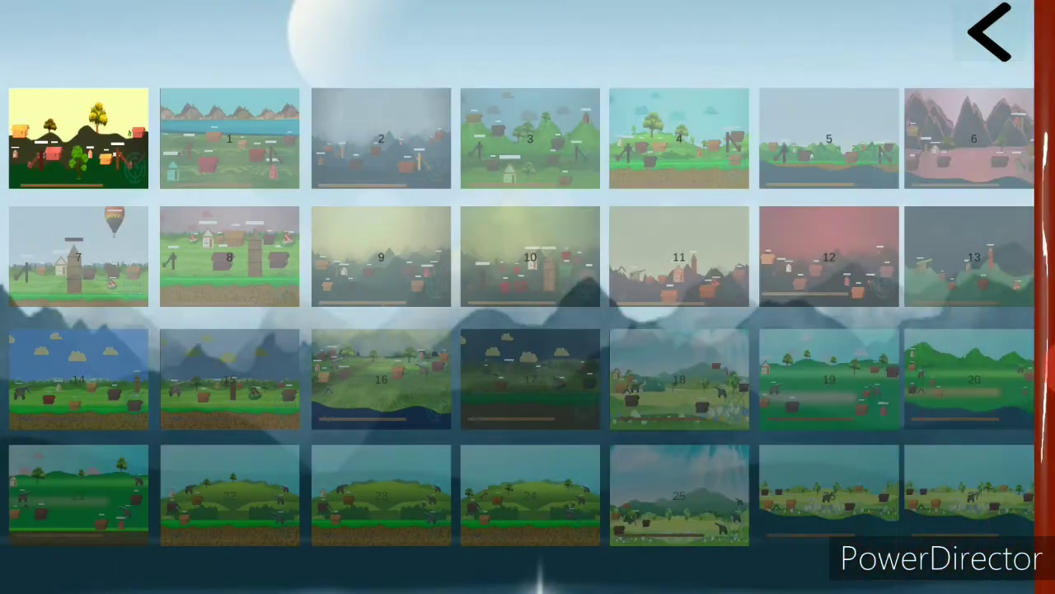
# - Play the first yellow-sky level to a win, then choose Next to return to the title screen
pyautogui.click(78, 138)
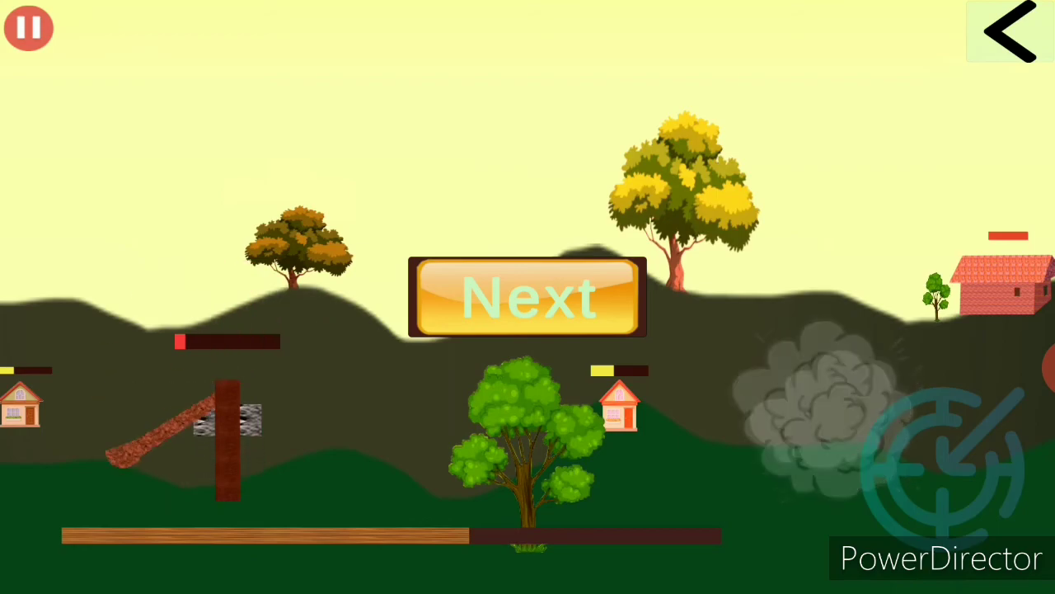
pyautogui.click(527, 297)
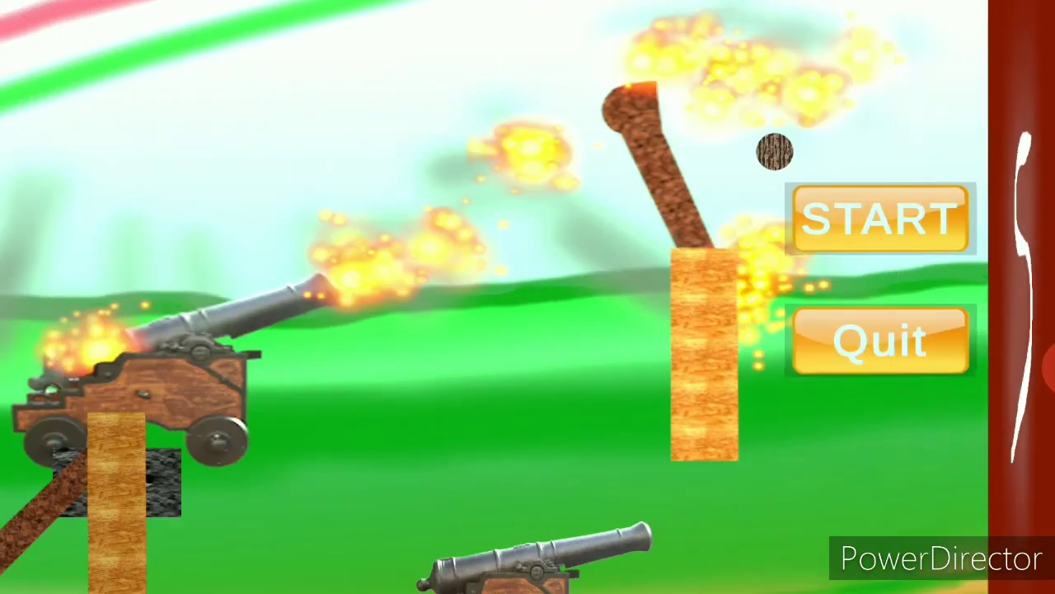